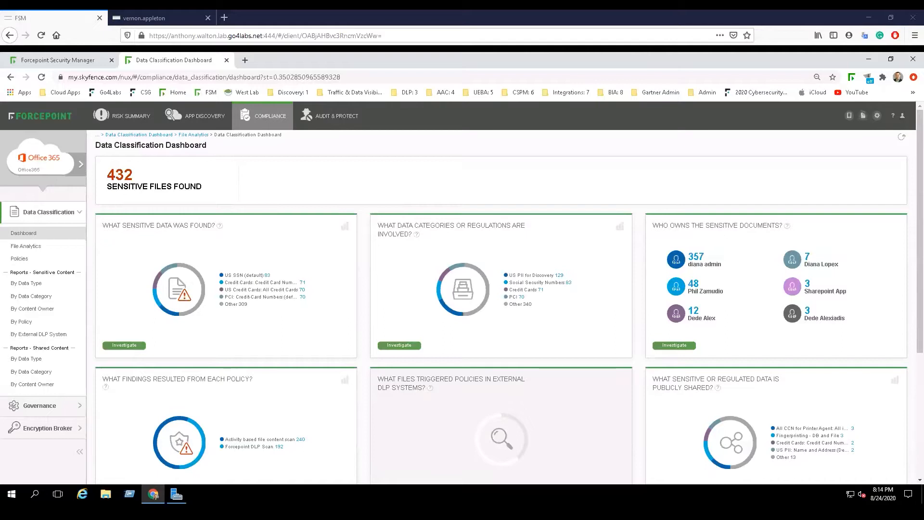
{"action": "mouse_move", "coordinate": [299, 248]}
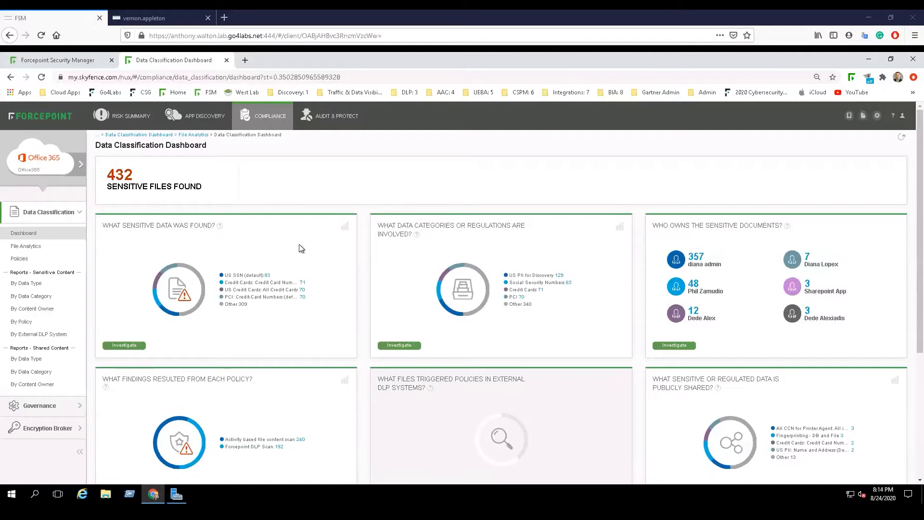
{"action": "mouse_move", "coordinate": [297, 253]}
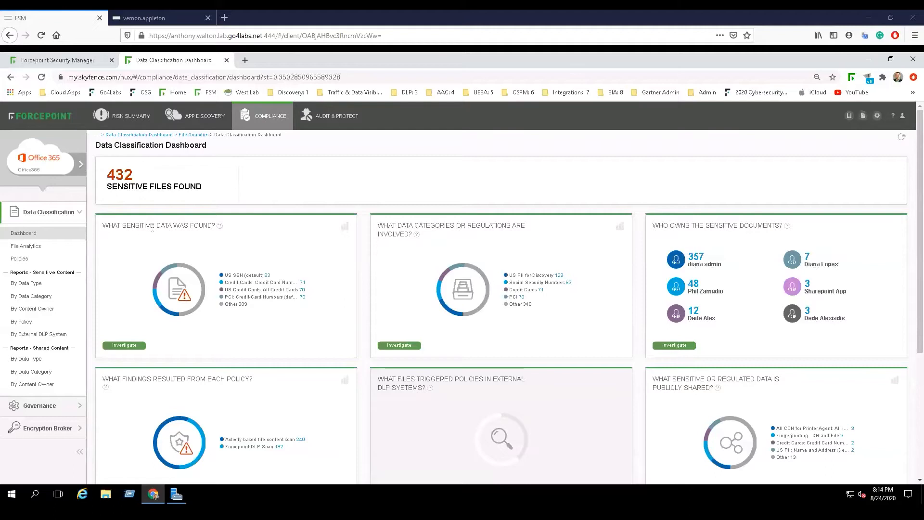
{"action": "mouse_move", "coordinate": [290, 246]}
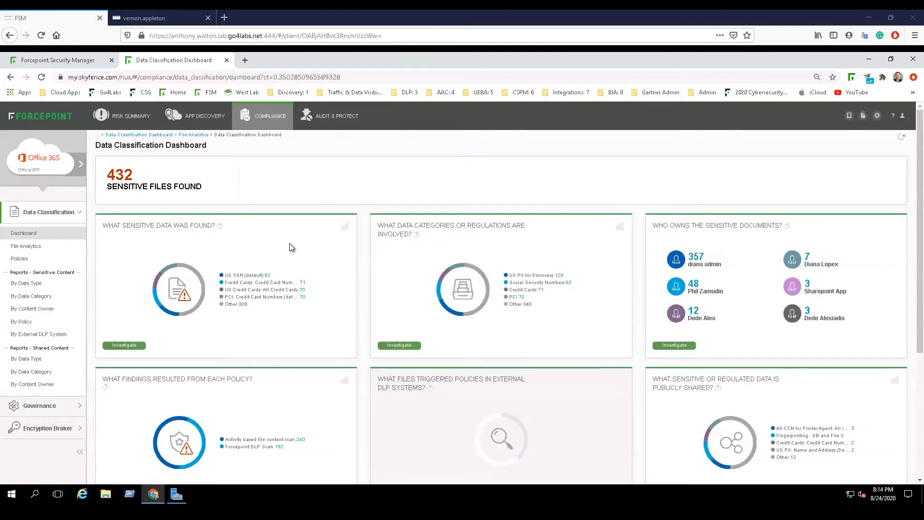
{"action": "mouse_move", "coordinate": [521, 248]}
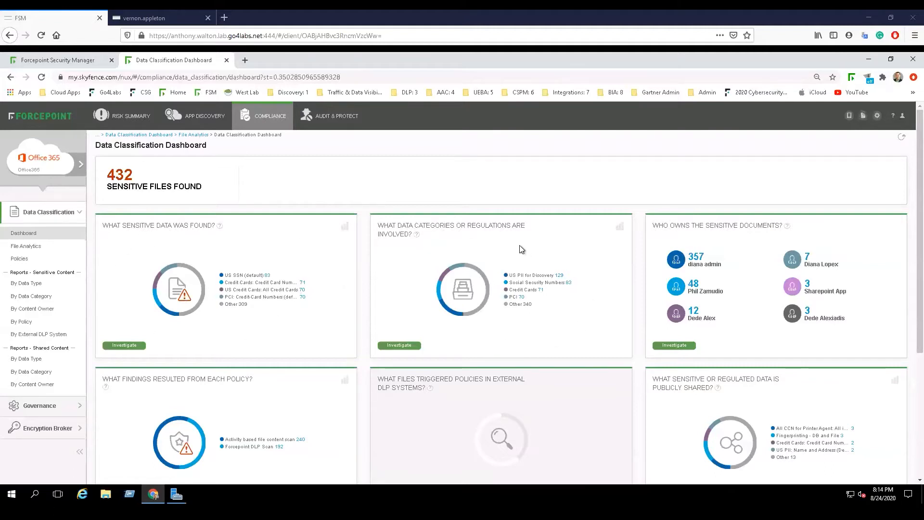
{"action": "mouse_move", "coordinate": [764, 278]}
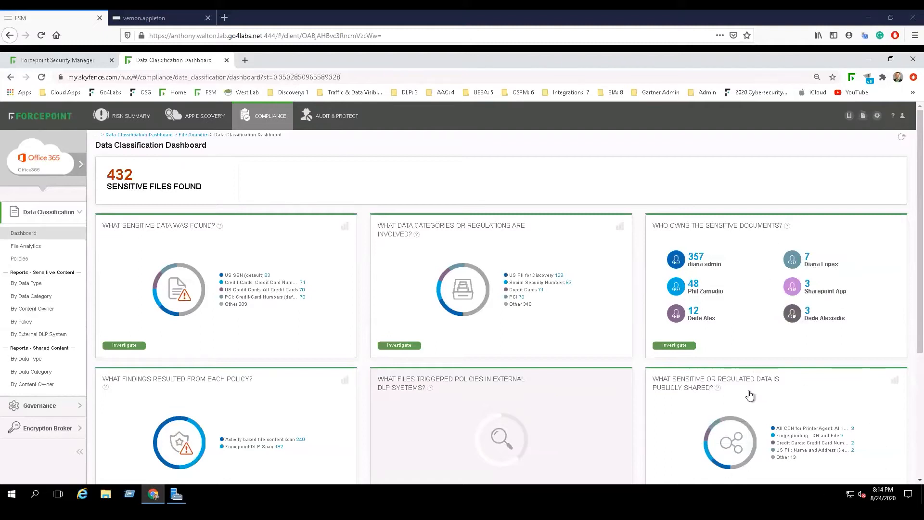
{"action": "mouse_move", "coordinate": [778, 424]}
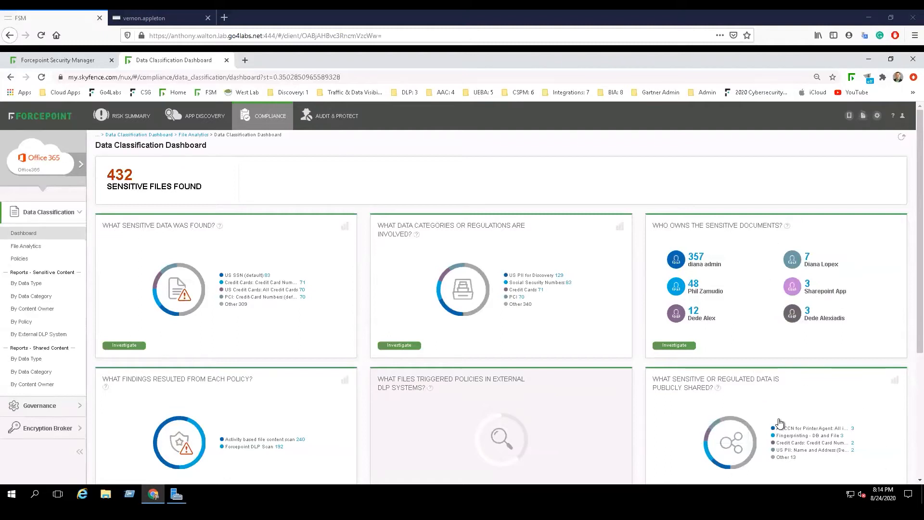
{"action": "mouse_move", "coordinate": [778, 418]}
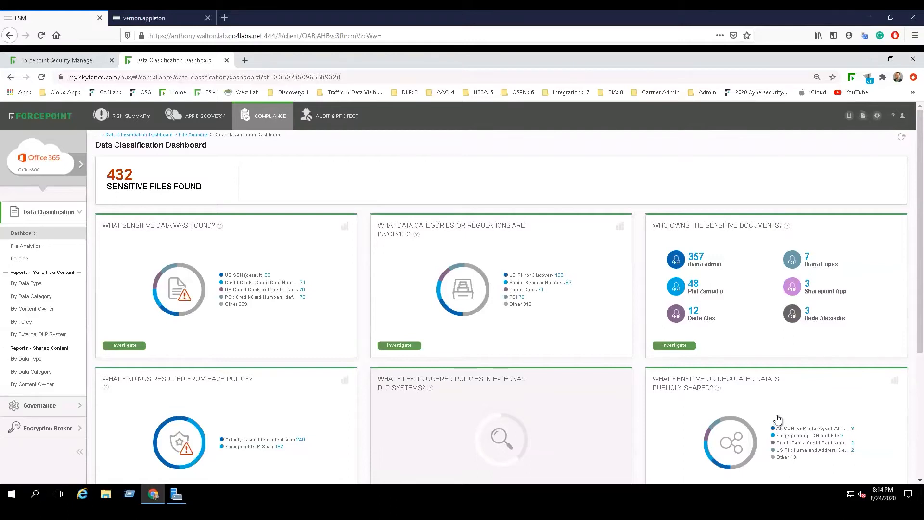
Step: Show the Shared Content – Data Types report of publicly shared sensitive data
{"action": "left_click", "coordinate": [26, 358]}
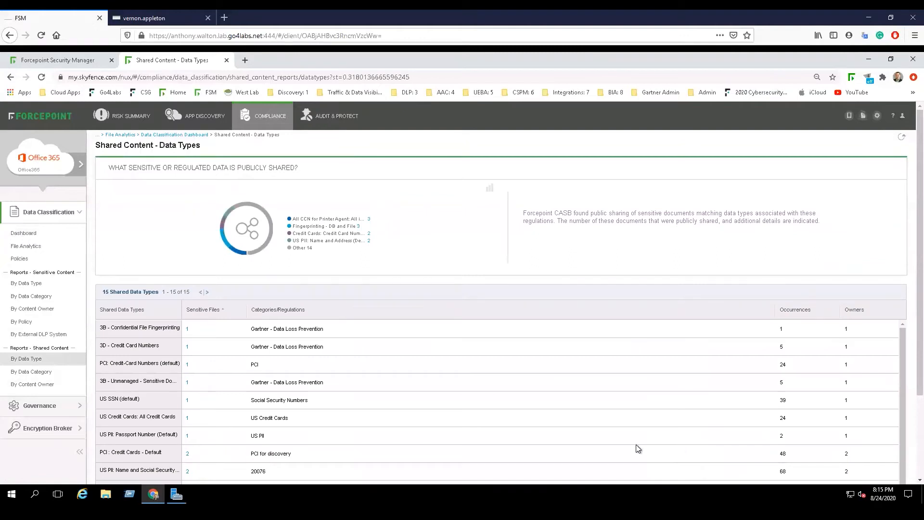
{"action": "mouse_move", "coordinate": [680, 411]}
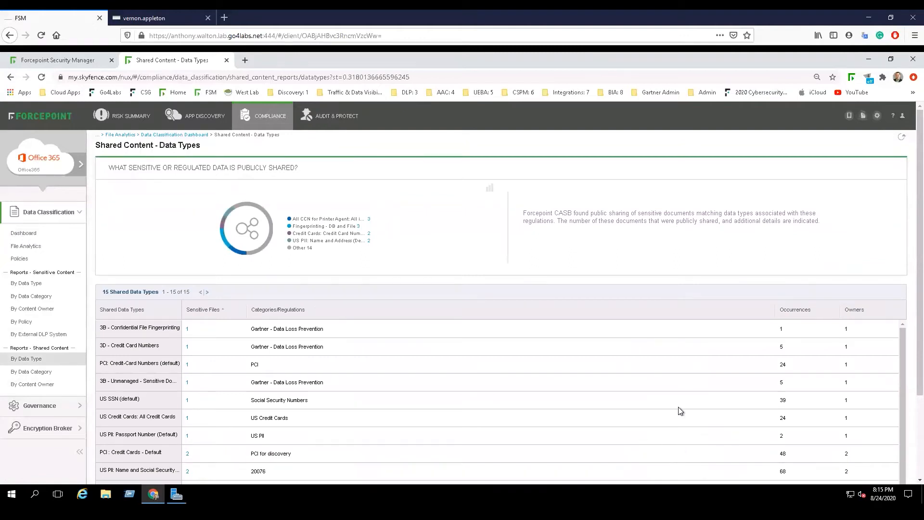
{"action": "mouse_move", "coordinate": [201, 359]}
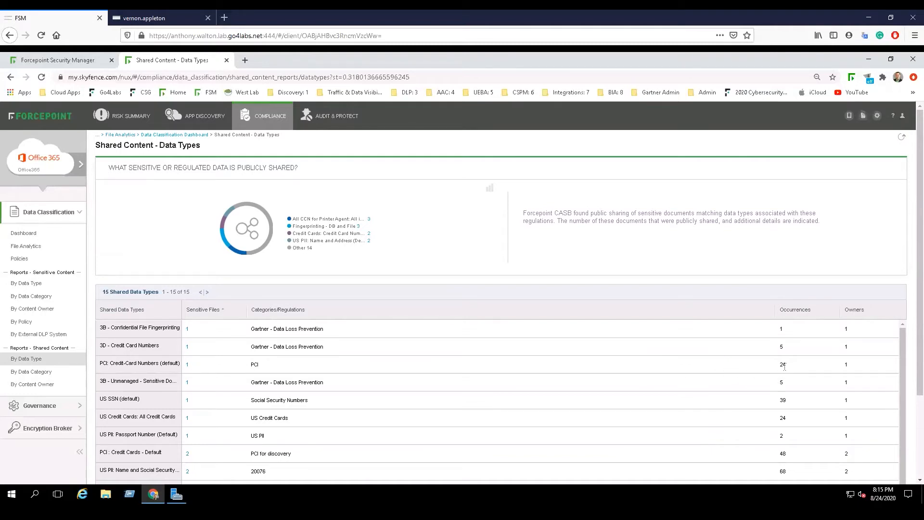
{"action": "mouse_move", "coordinate": [853, 370]}
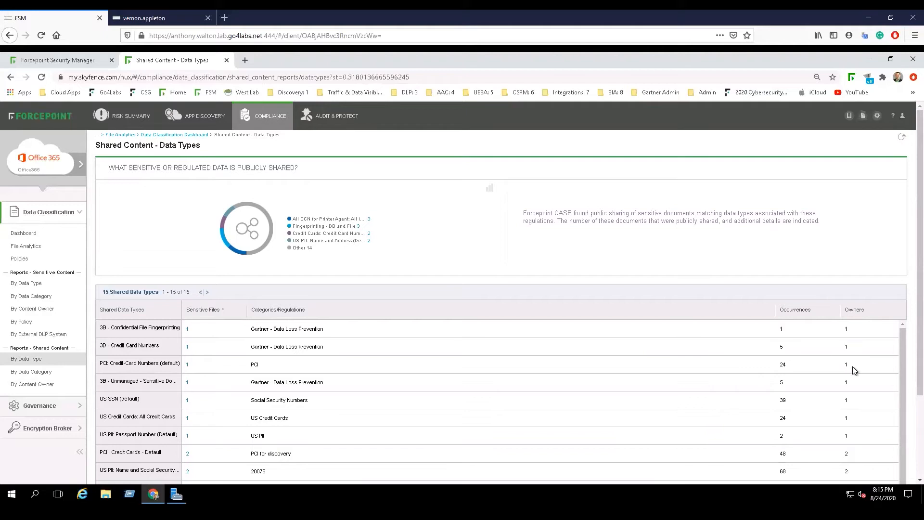
{"action": "mouse_move", "coordinate": [853, 368]}
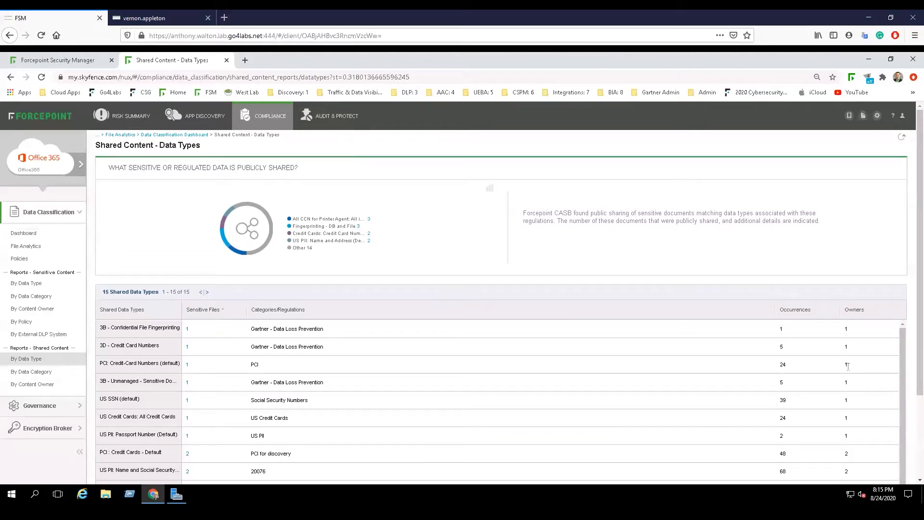
{"action": "mouse_move", "coordinate": [193, 370]}
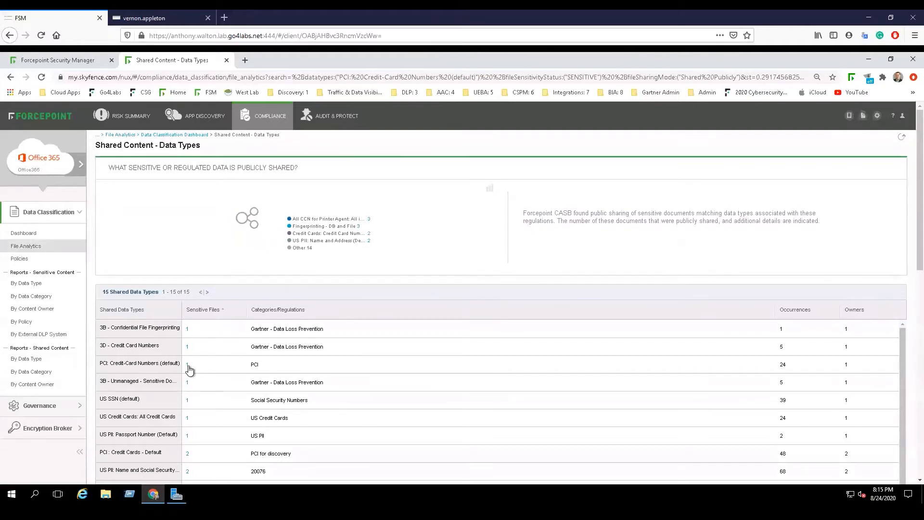
Step: List the publicly shared files matching 'PCI: Credit-Card Numbers (default)' in File Analytics
{"action": "left_click", "coordinate": [139, 362]}
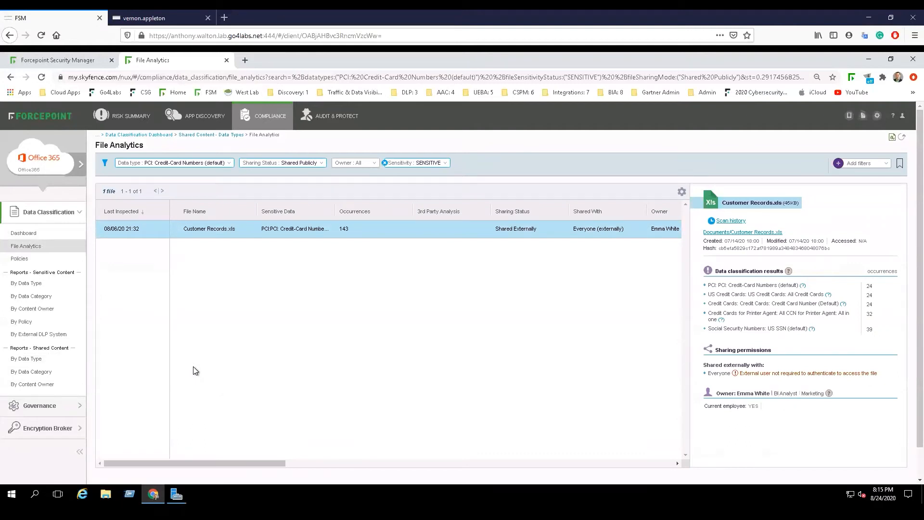
{"action": "mouse_move", "coordinate": [265, 251]}
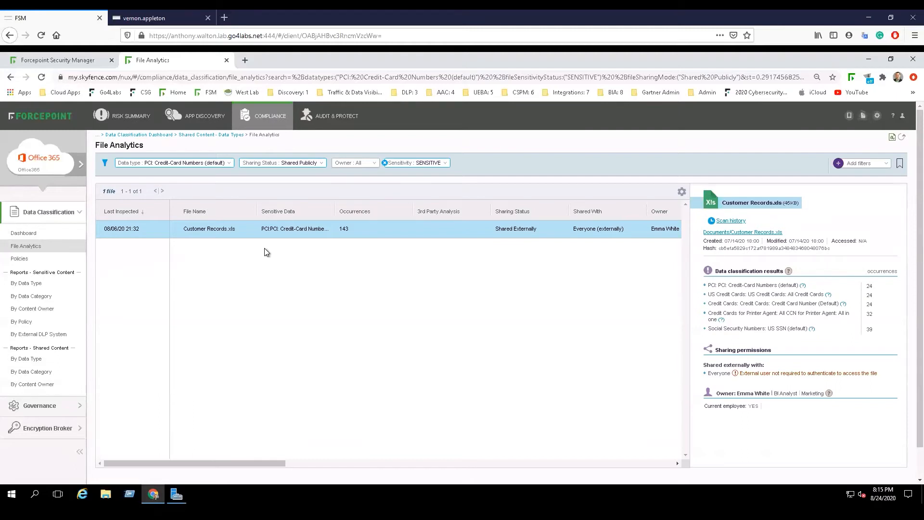
{"action": "mouse_move", "coordinate": [211, 232]}
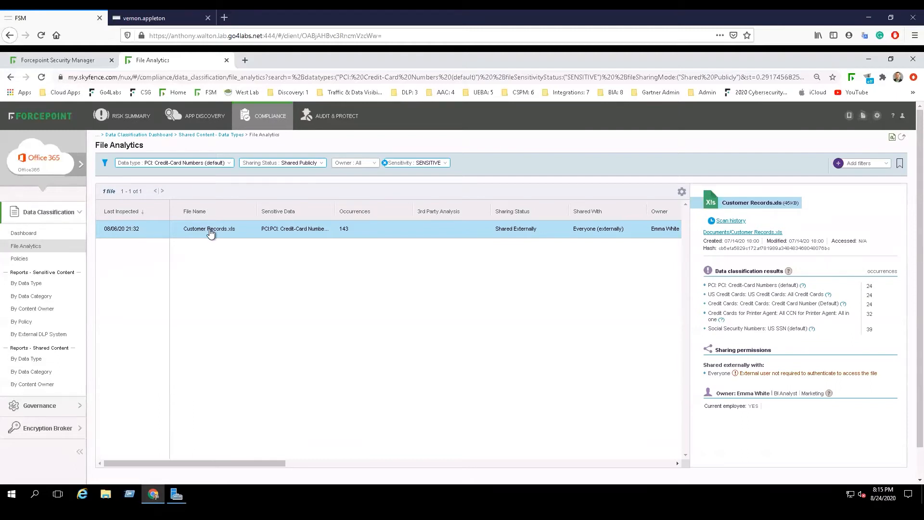
{"action": "mouse_move", "coordinate": [280, 229]}
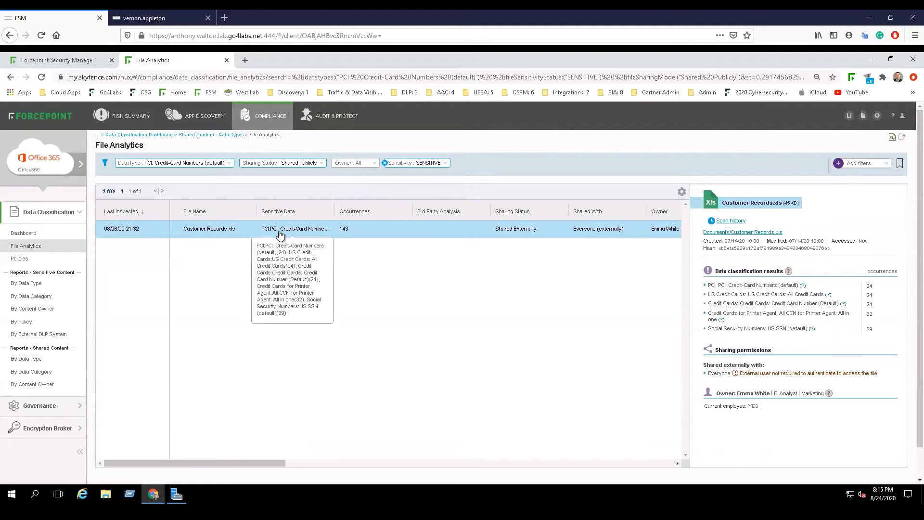
{"action": "mouse_move", "coordinate": [346, 233]}
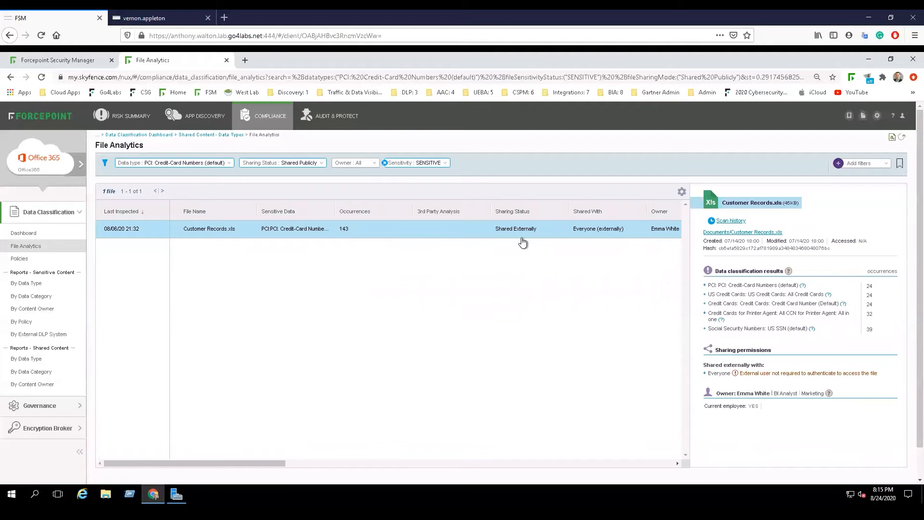
{"action": "mouse_move", "coordinate": [658, 240]}
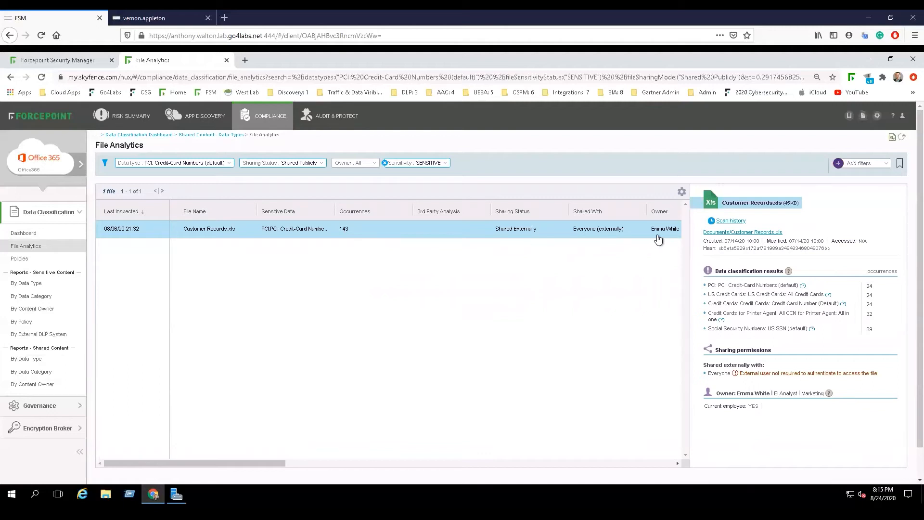
{"action": "scroll", "scroll_direction": "right", "scroll_amount": 3}
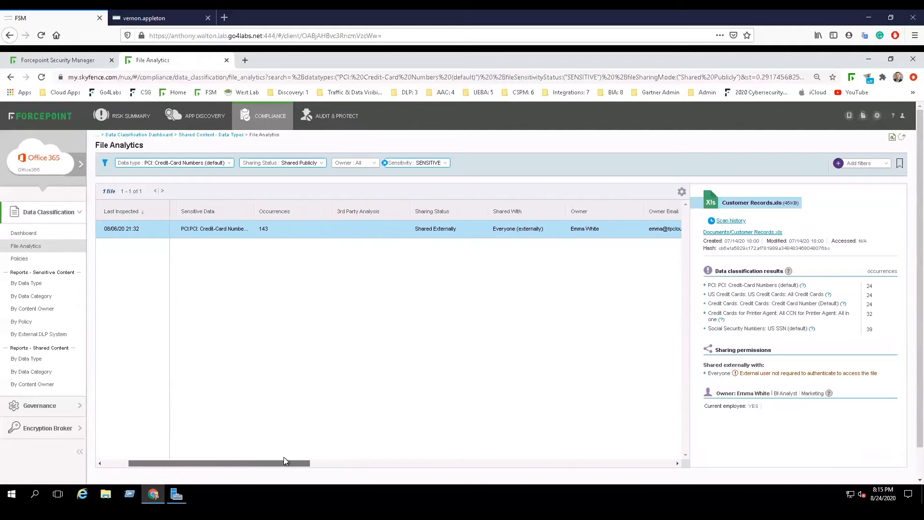
{"action": "scroll", "scroll_direction": "left", "scroll_amount": 3}
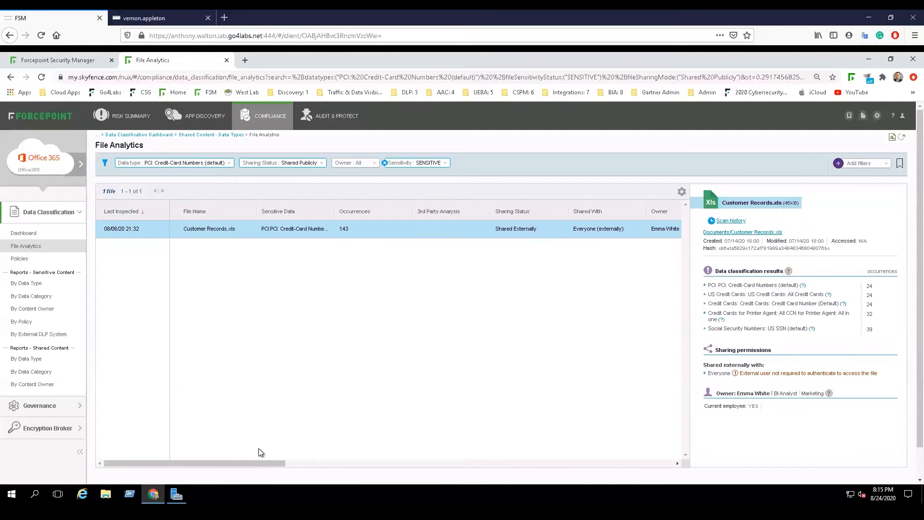
{"action": "mouse_move", "coordinate": [261, 447]}
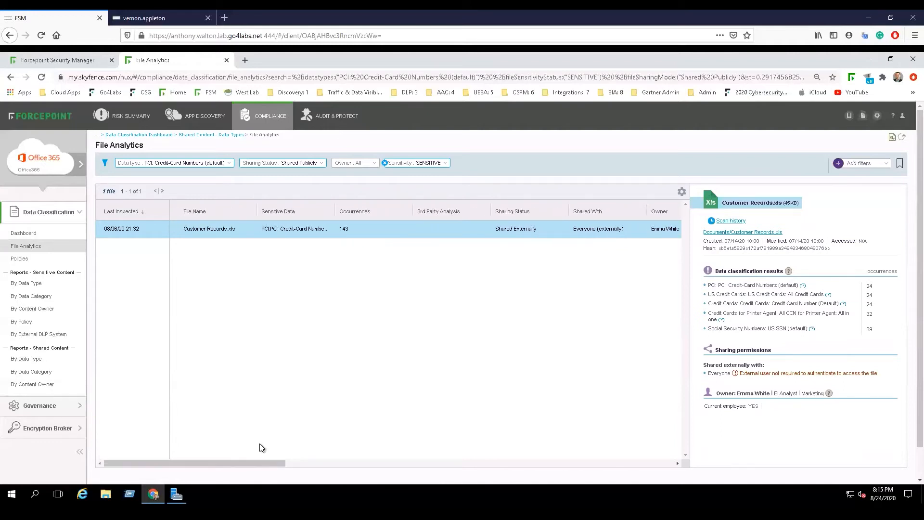
{"action": "mouse_move", "coordinate": [293, 389]}
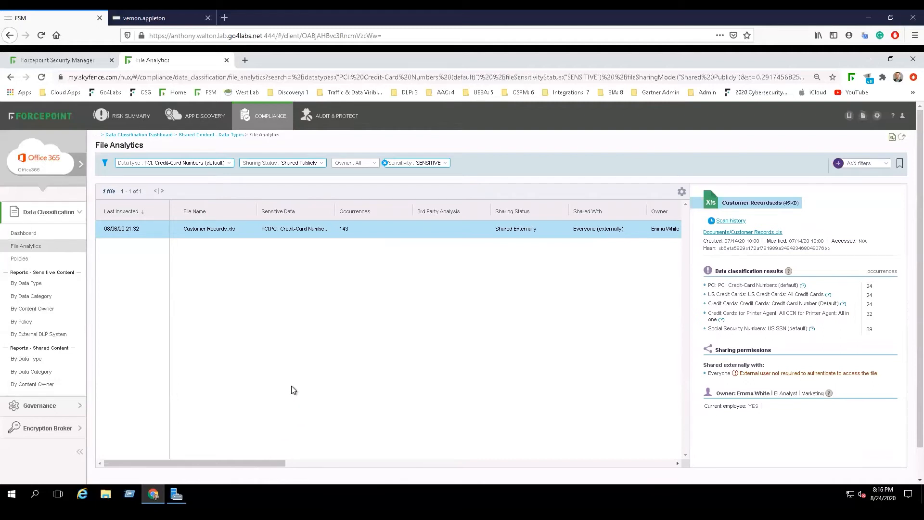
{"action": "mouse_move", "coordinate": [334, 125]}
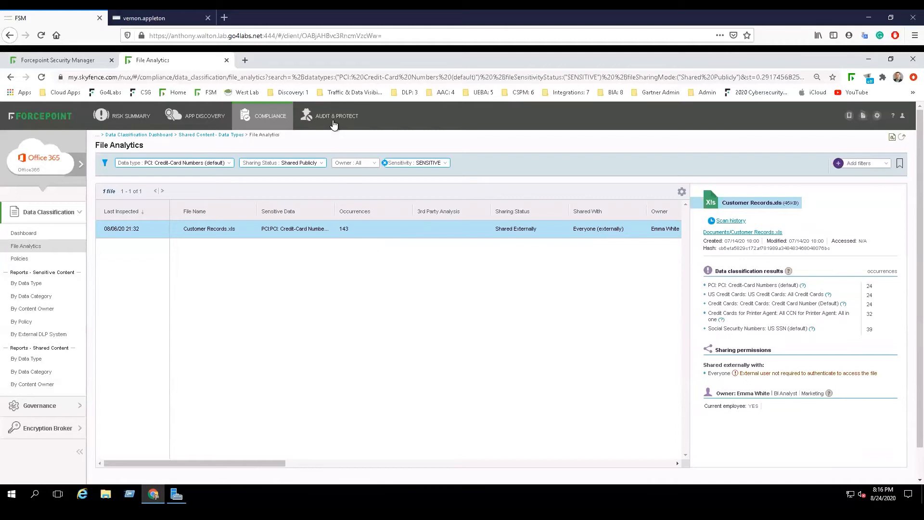
{"action": "mouse_move", "coordinate": [333, 116]}
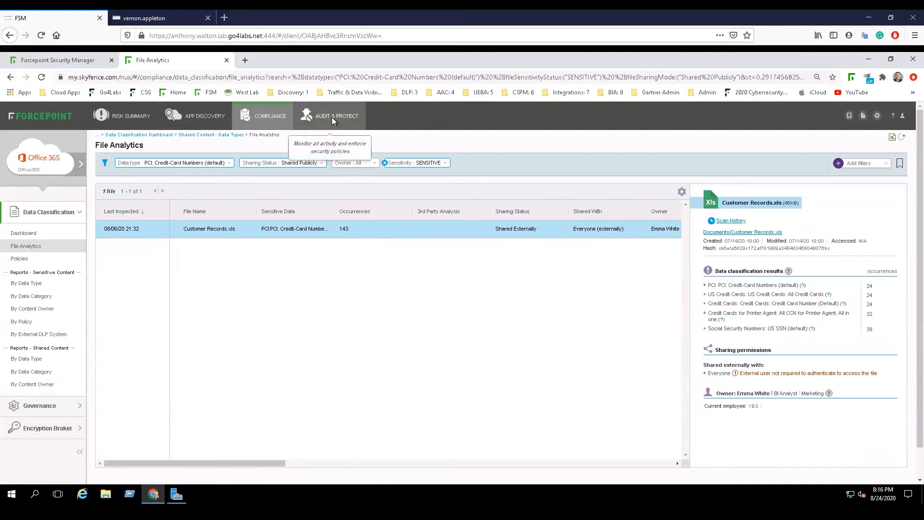
Step: Go to Audit & Protect and bring up the Custom Policy Editor list of security policies
{"action": "left_click", "coordinate": [337, 116]}
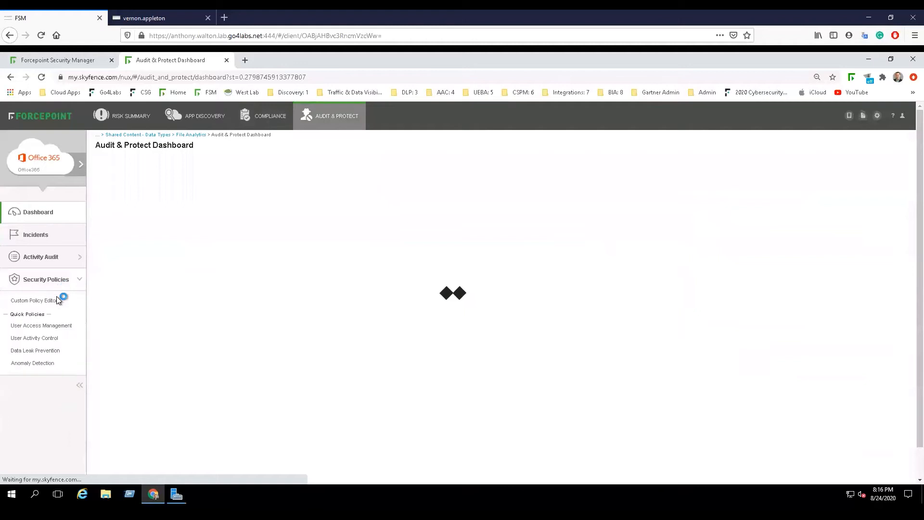
{"action": "left_click", "coordinate": [34, 300]}
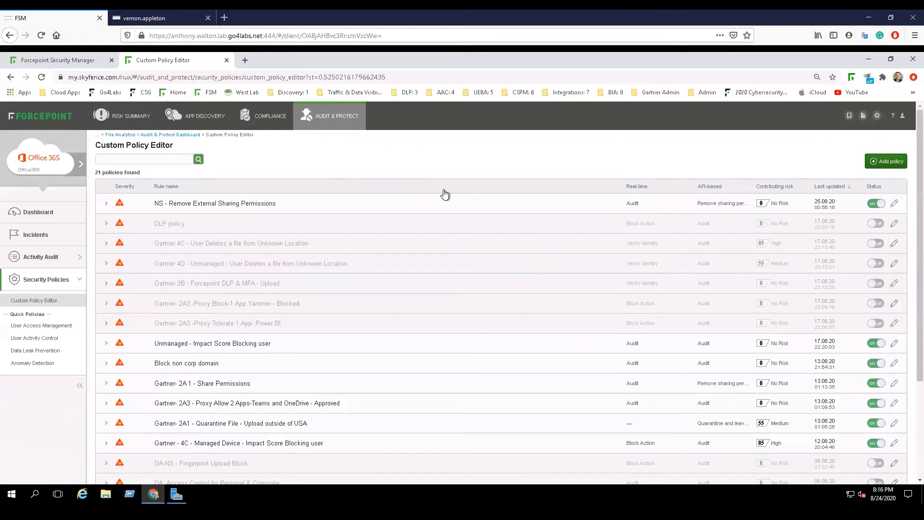
{"action": "mouse_move", "coordinate": [464, 193]}
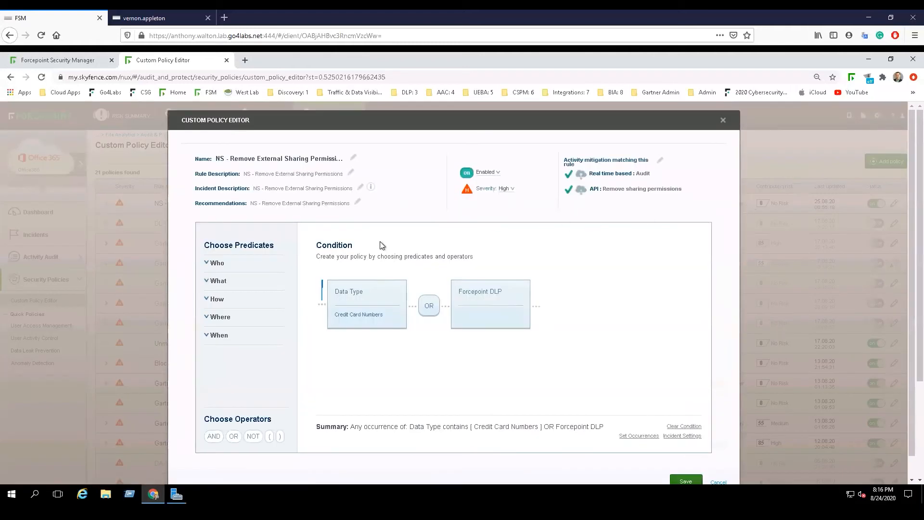
{"action": "mouse_move", "coordinate": [404, 294]}
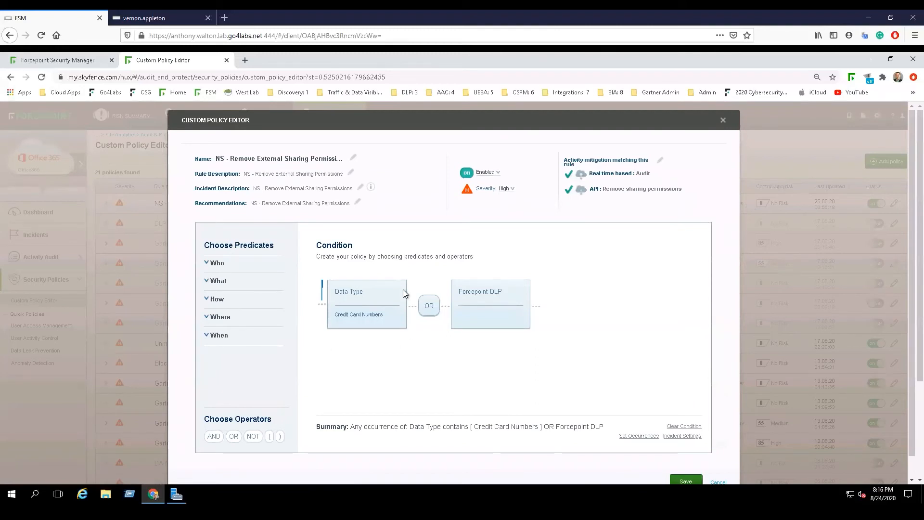
{"action": "mouse_move", "coordinate": [222, 287]}
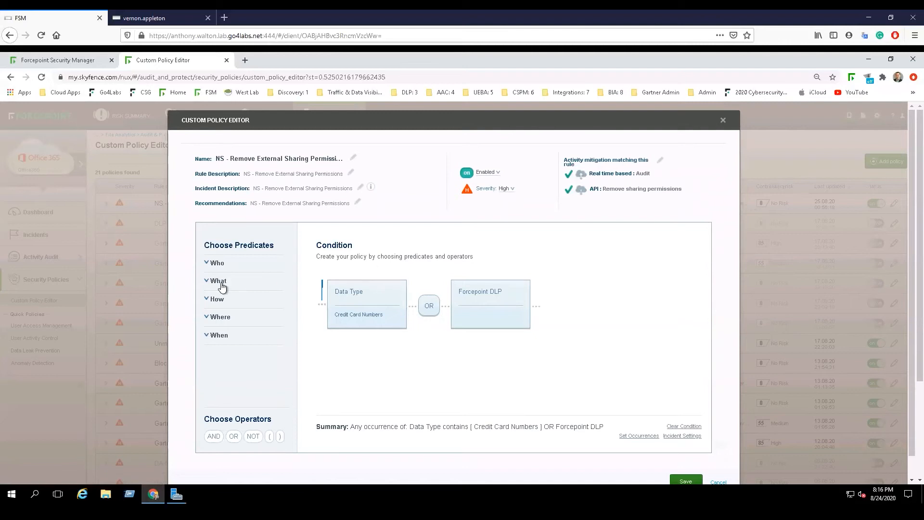
{"action": "left_click", "coordinate": [219, 280]}
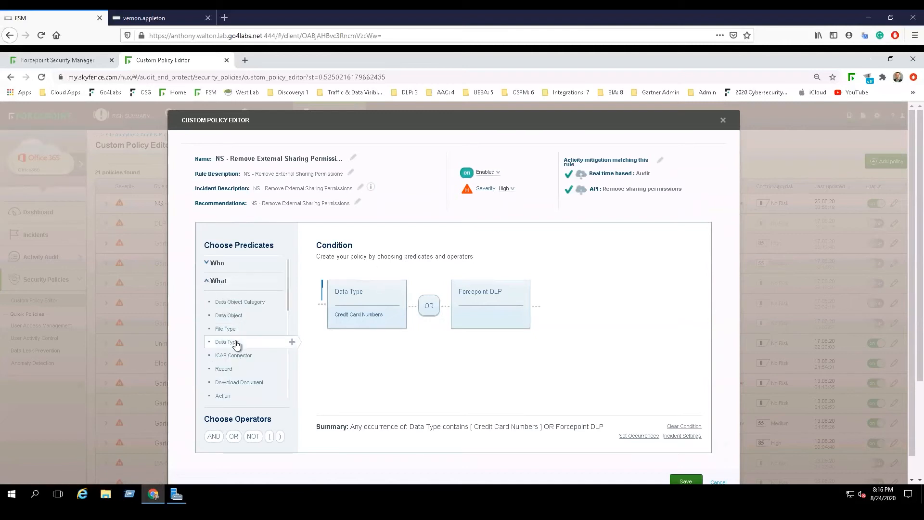
{"action": "mouse_move", "coordinate": [369, 340]}
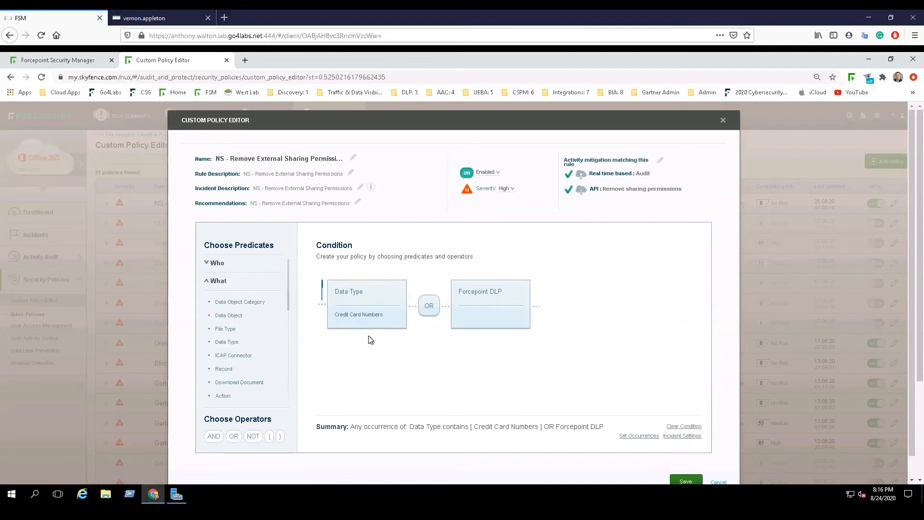
{"action": "mouse_move", "coordinate": [449, 312]}
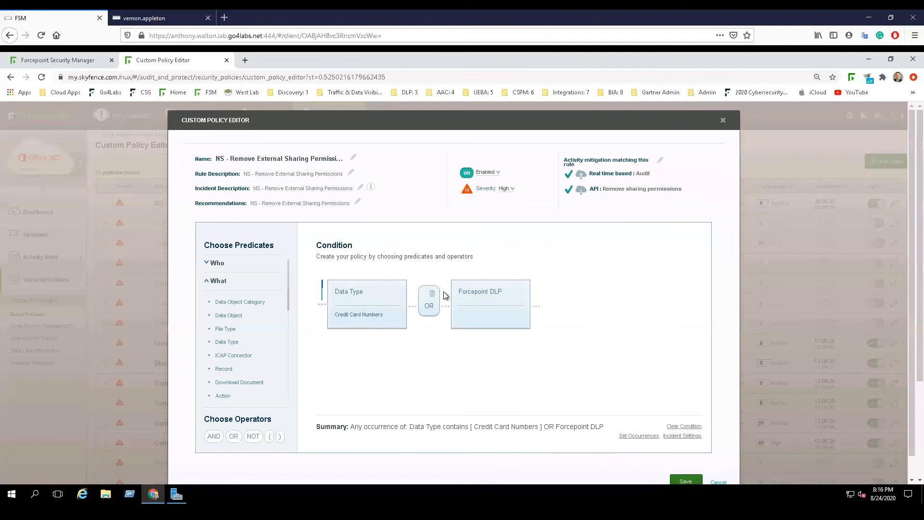
{"action": "mouse_move", "coordinate": [529, 272]}
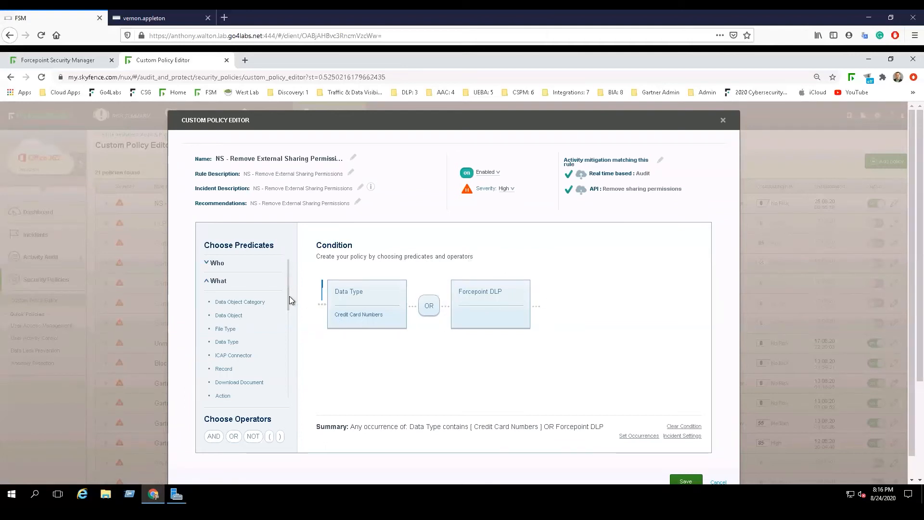
{"action": "scroll", "scroll_direction": "down", "scroll_amount": 3}
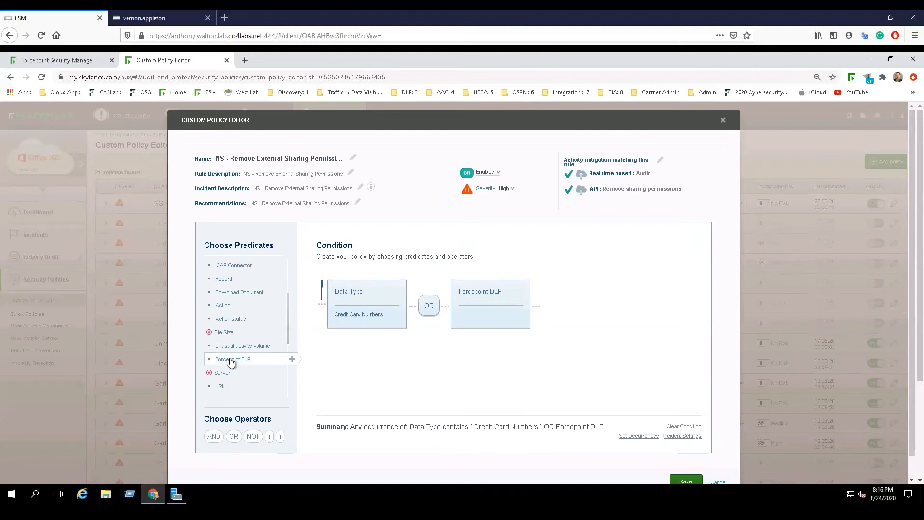
{"action": "mouse_move", "coordinate": [536, 335]}
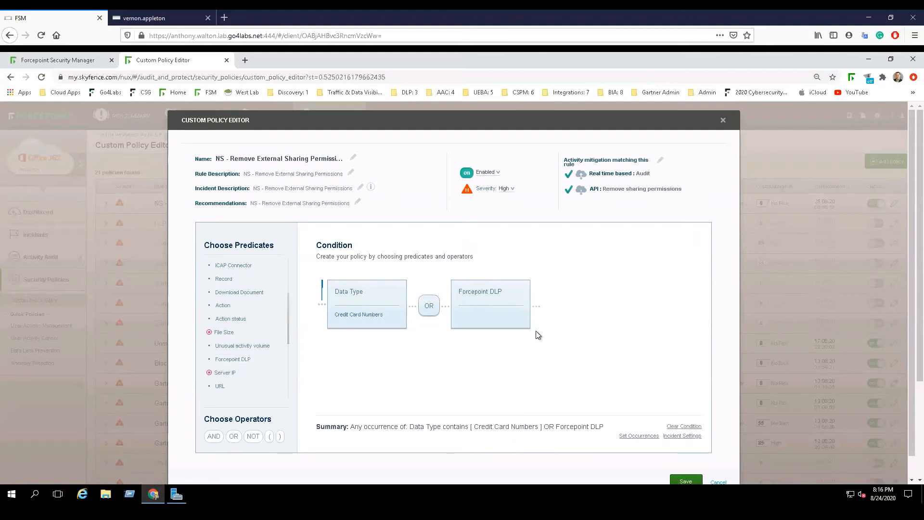
{"action": "mouse_move", "coordinate": [528, 327]}
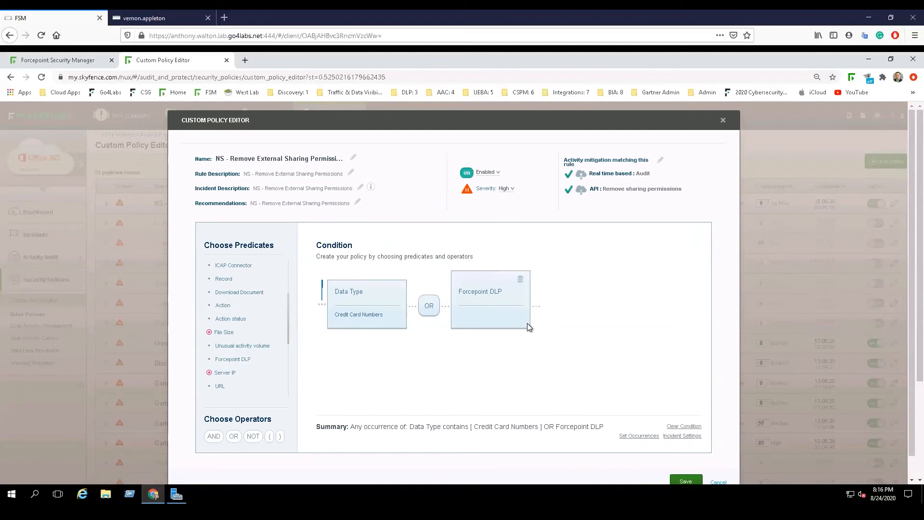
{"action": "mouse_move", "coordinate": [658, 164]}
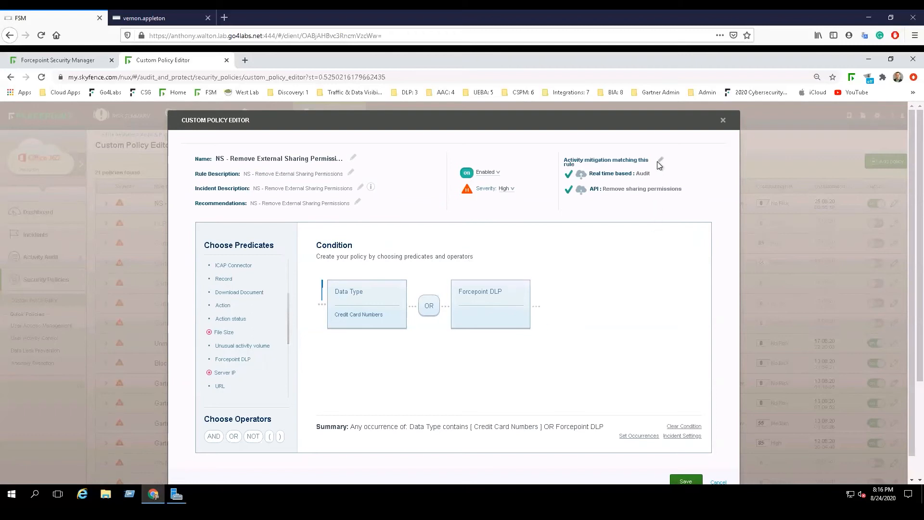
Step: Set the API mitigation to Partial removal of sharing permissions, External users only
{"action": "left_click", "coordinate": [659, 162]}
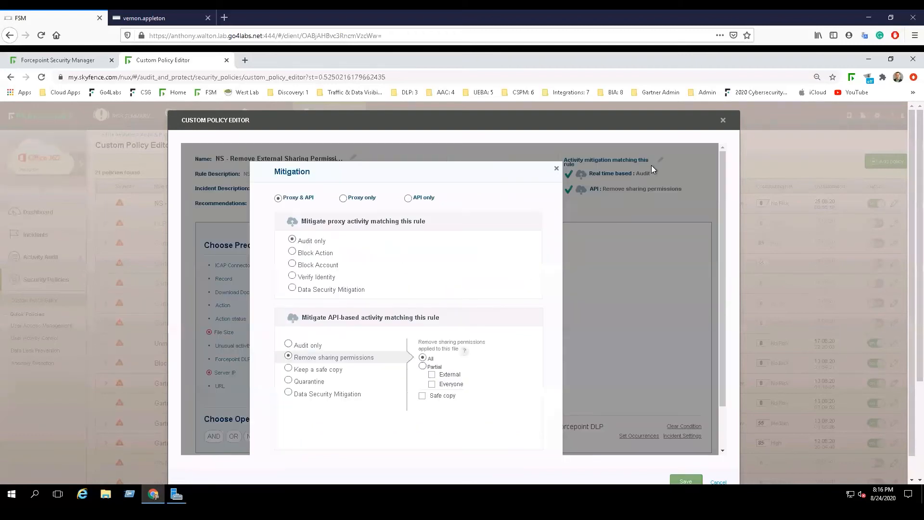
{"action": "mouse_move", "coordinate": [523, 264]}
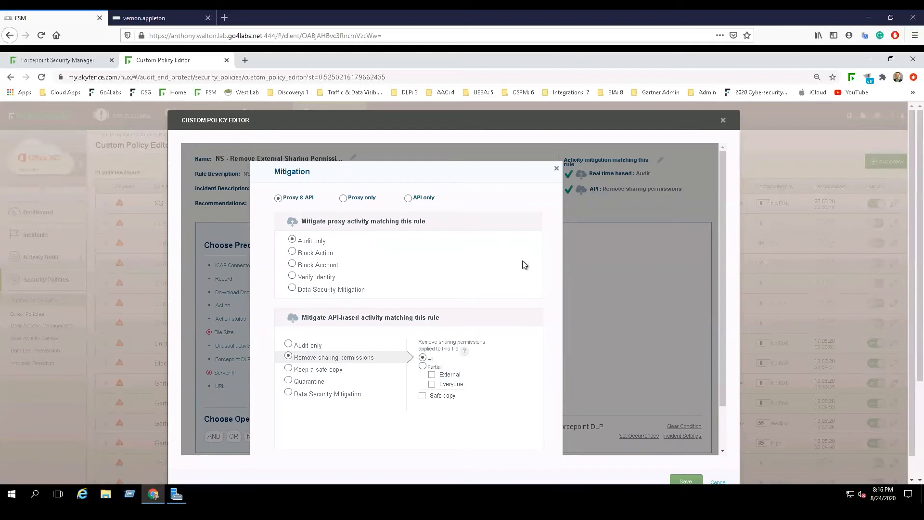
{"action": "mouse_move", "coordinate": [363, 327]}
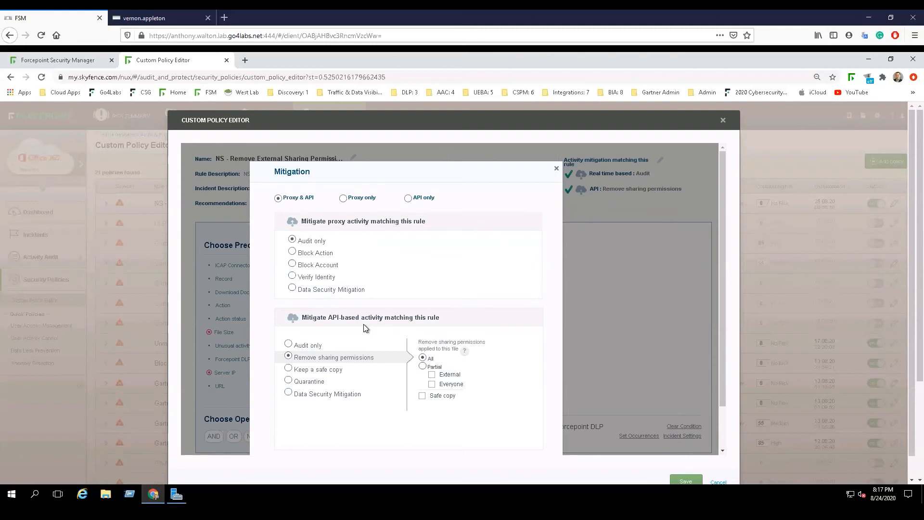
{"action": "mouse_move", "coordinate": [356, 334]}
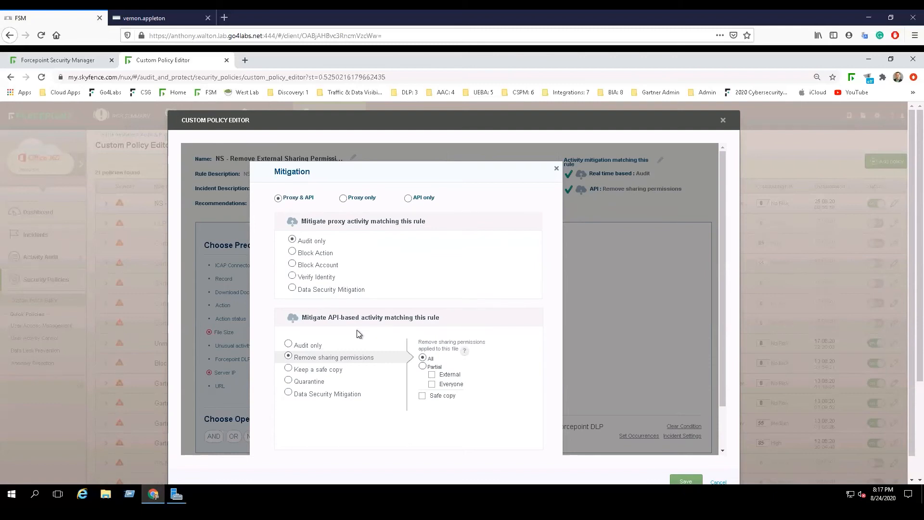
{"action": "mouse_move", "coordinate": [336, 366]}
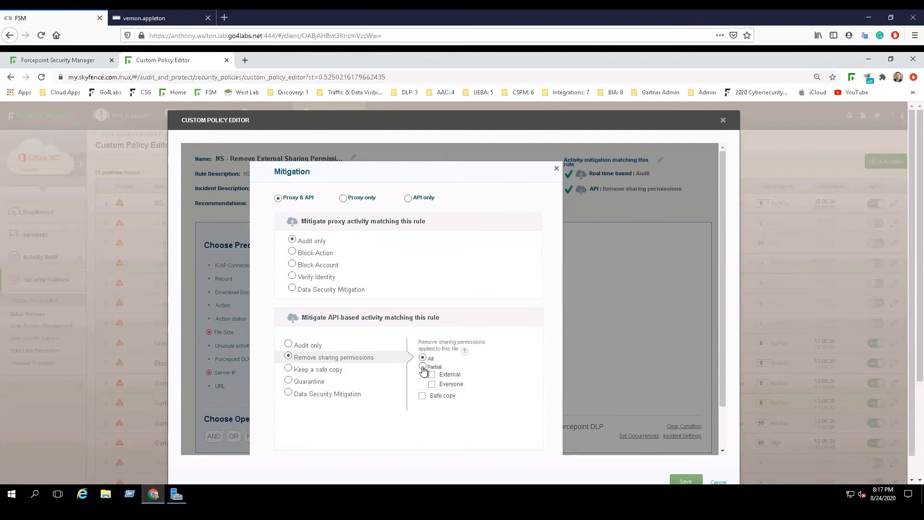
{"action": "left_click", "coordinate": [422, 366]}
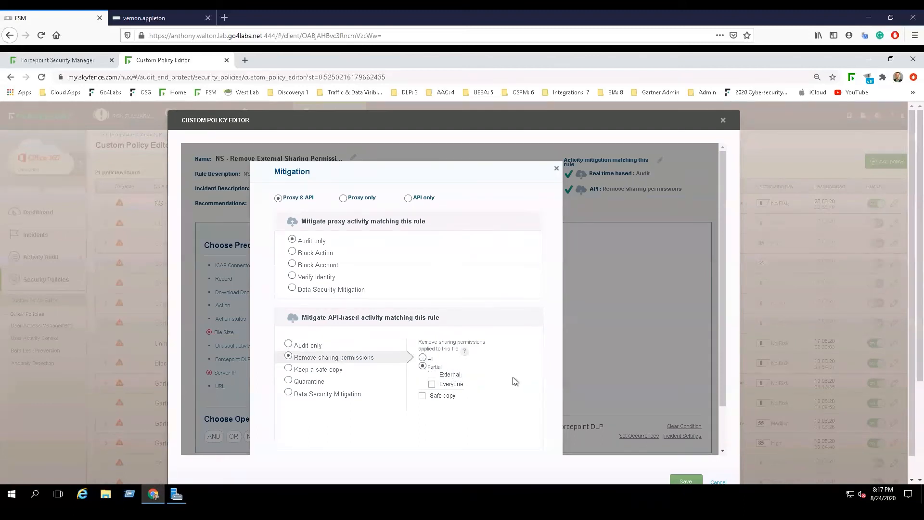
{"action": "left_click", "coordinate": [556, 168]}
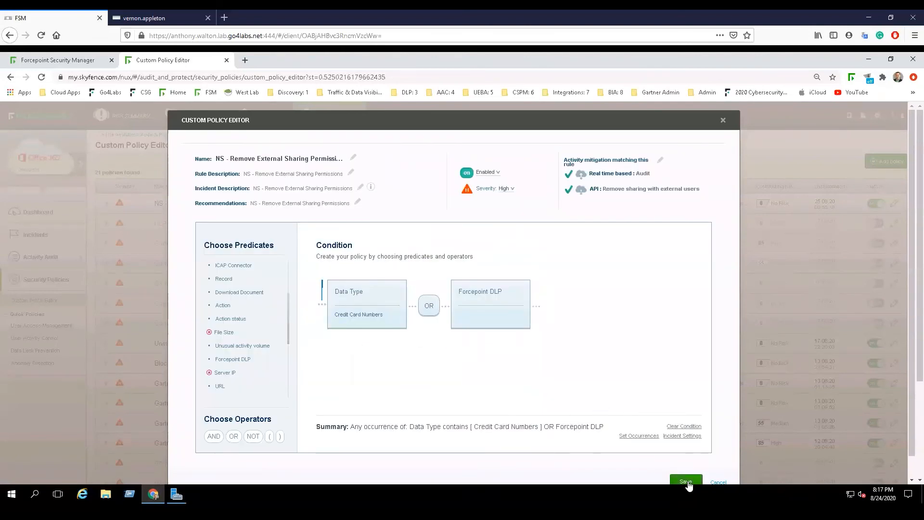
Step: Save the policy and return to the File Analytics report under Compliance data classification
{"action": "left_click", "coordinate": [685, 481]}
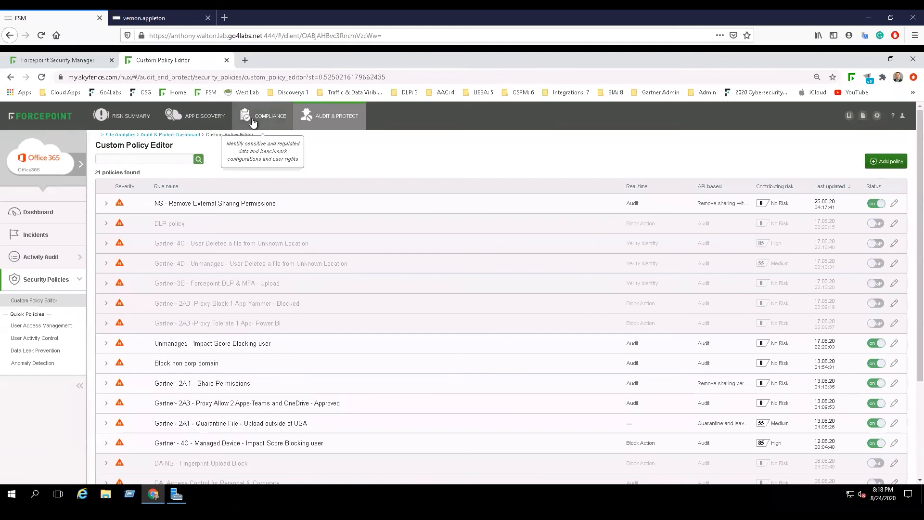
{"action": "left_click", "coordinate": [270, 115]}
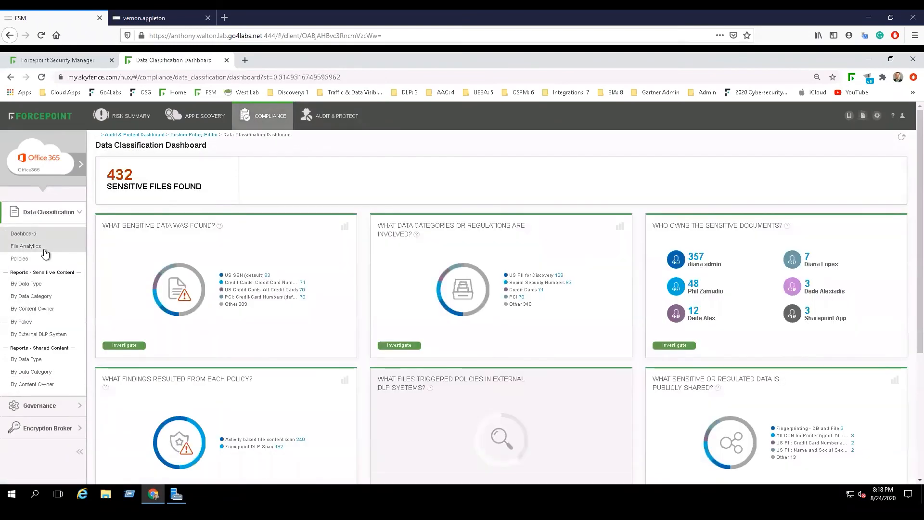
{"action": "left_click", "coordinate": [25, 246]}
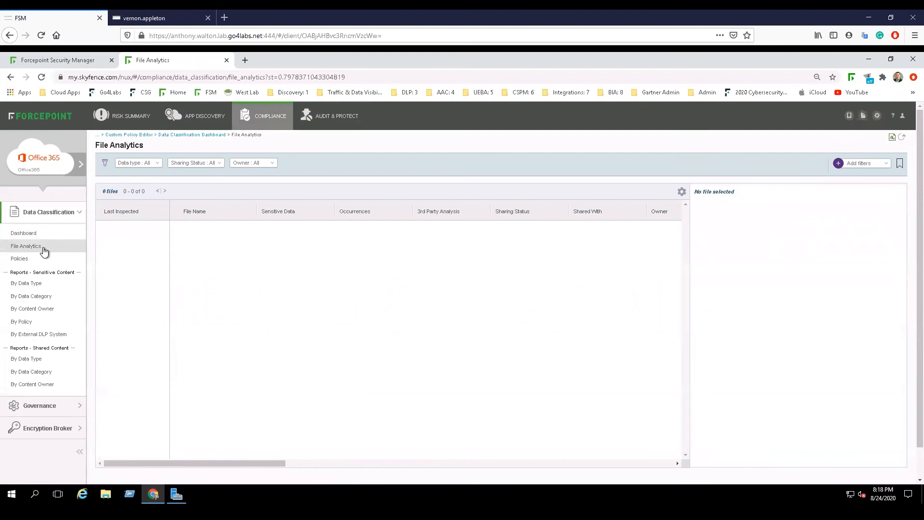
{"action": "mouse_move", "coordinate": [348, 171]}
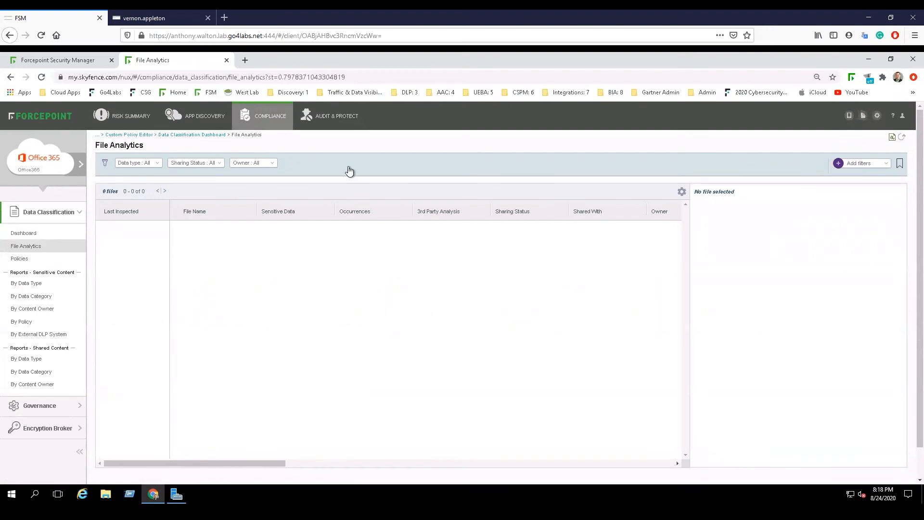